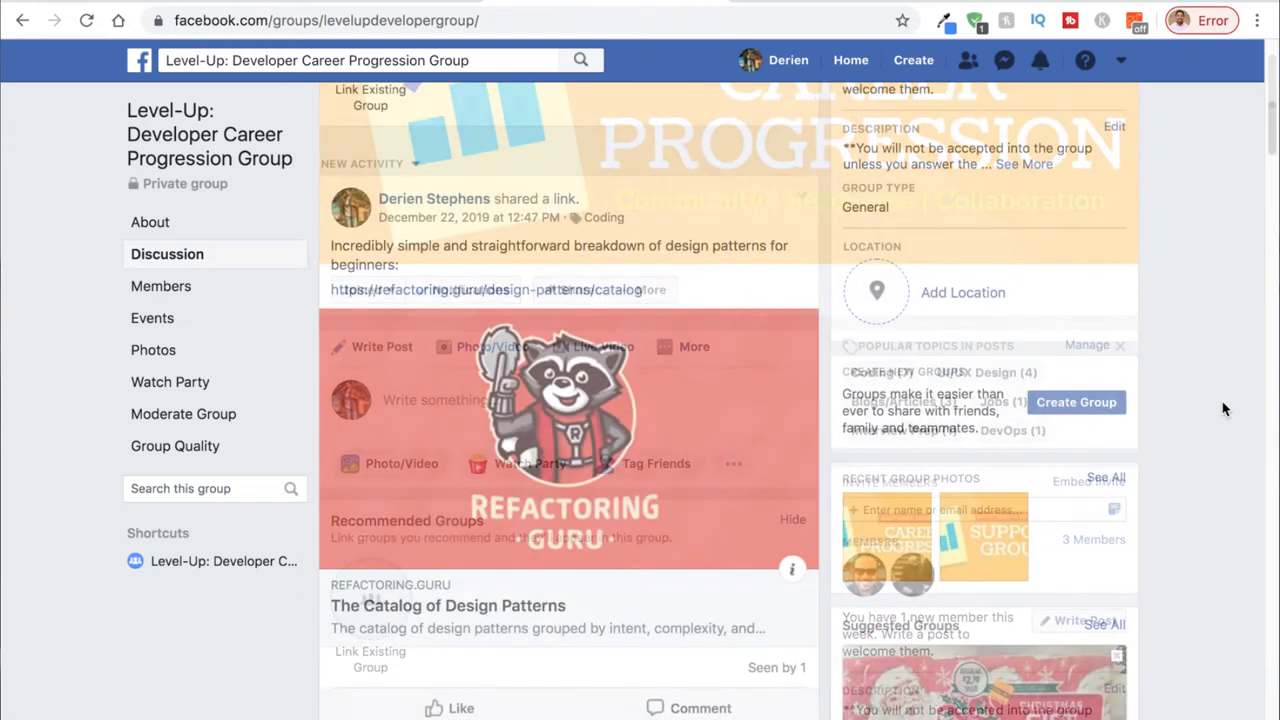
pyautogui.scroll(-3)
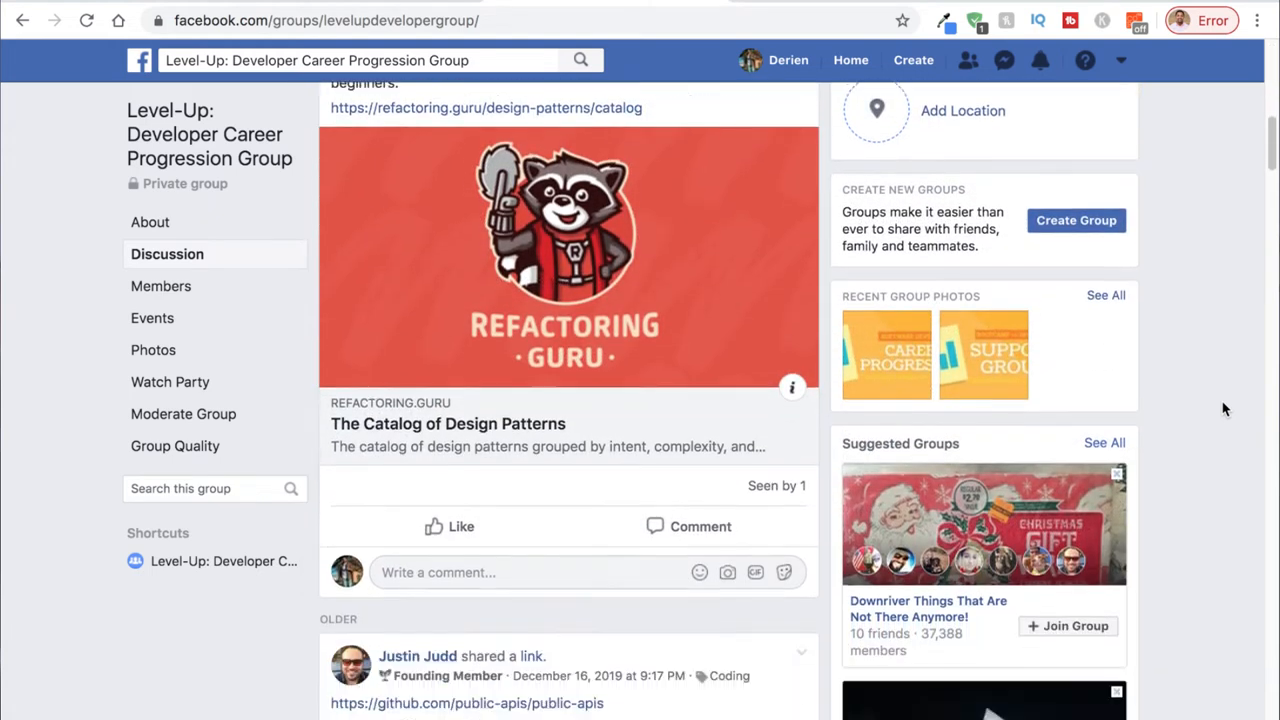